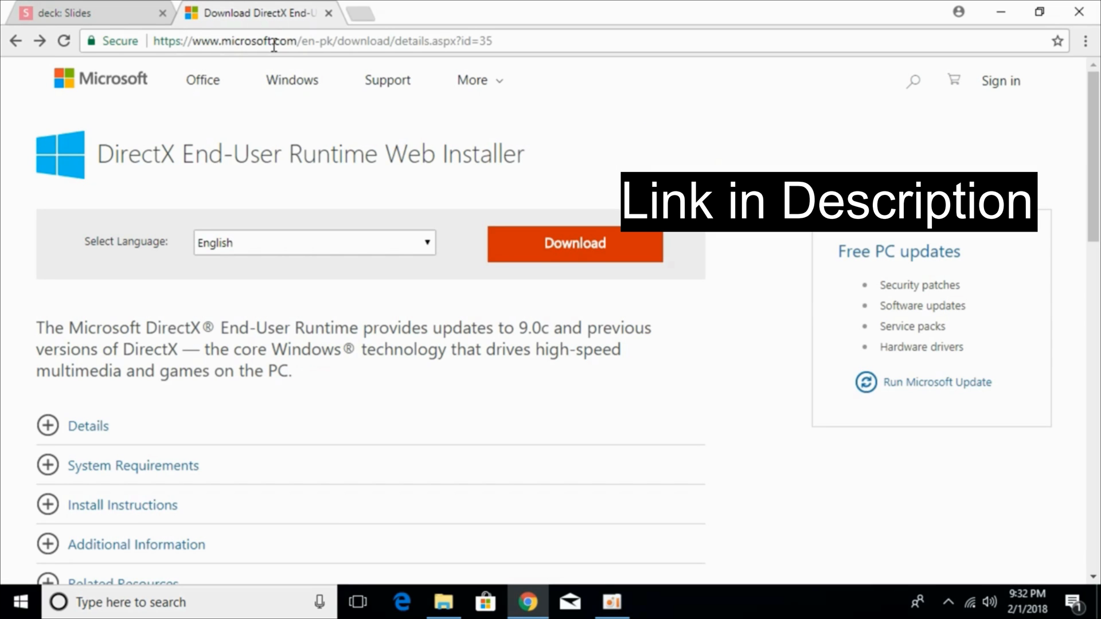
Request the DirectX End-User Runtime Web Installer download and decline the recommended extras.
left_click(321, 41)
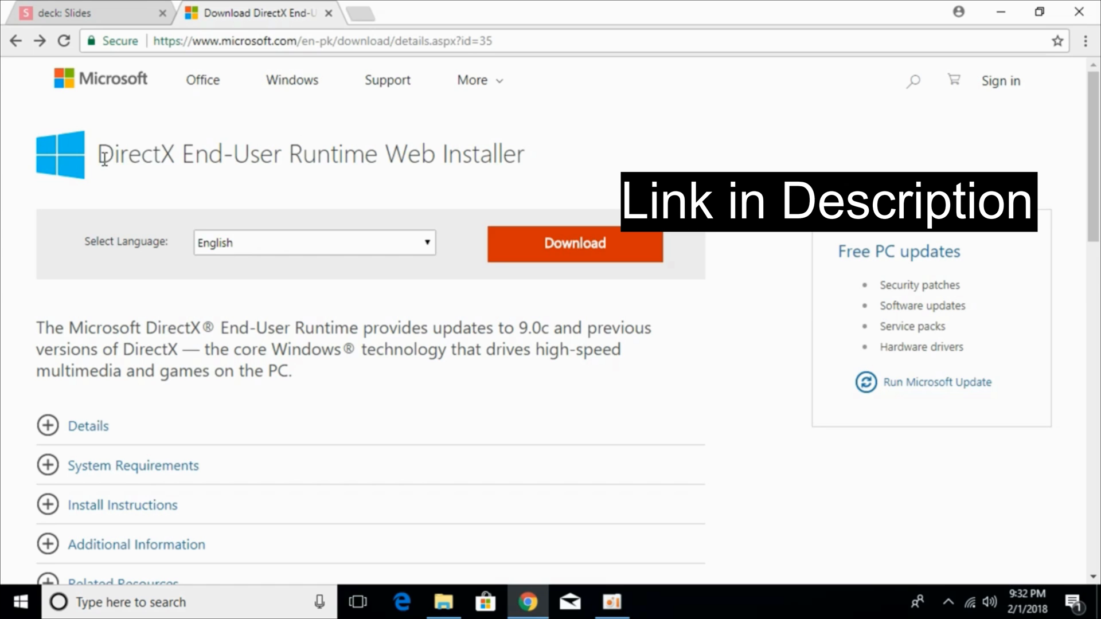
left_click_drag(102, 154, 239, 153)
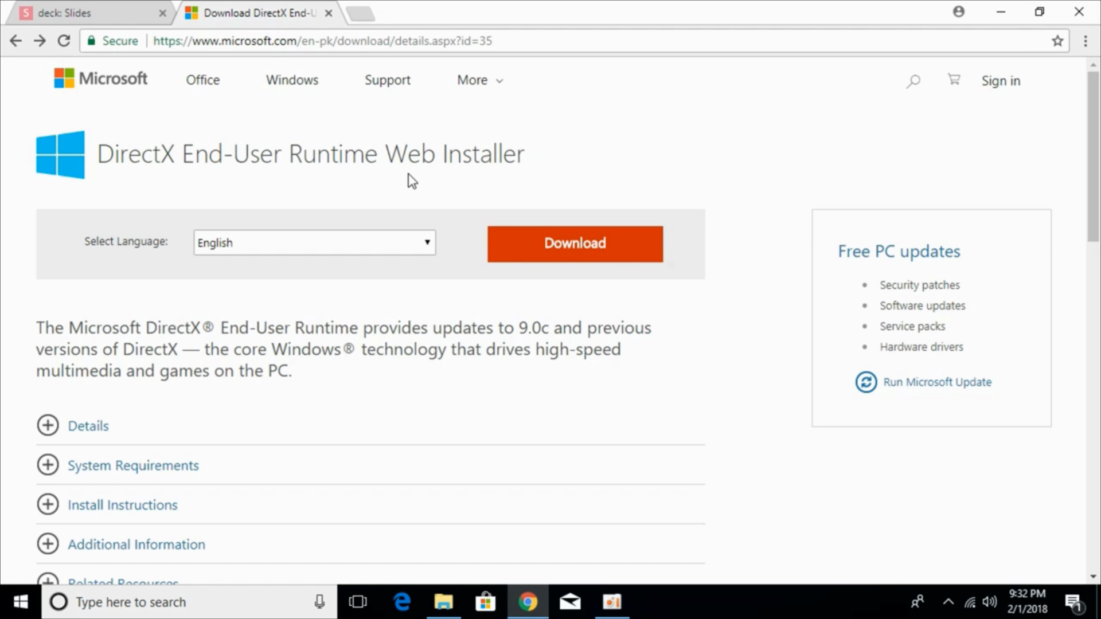
mouse_move(399, 191)
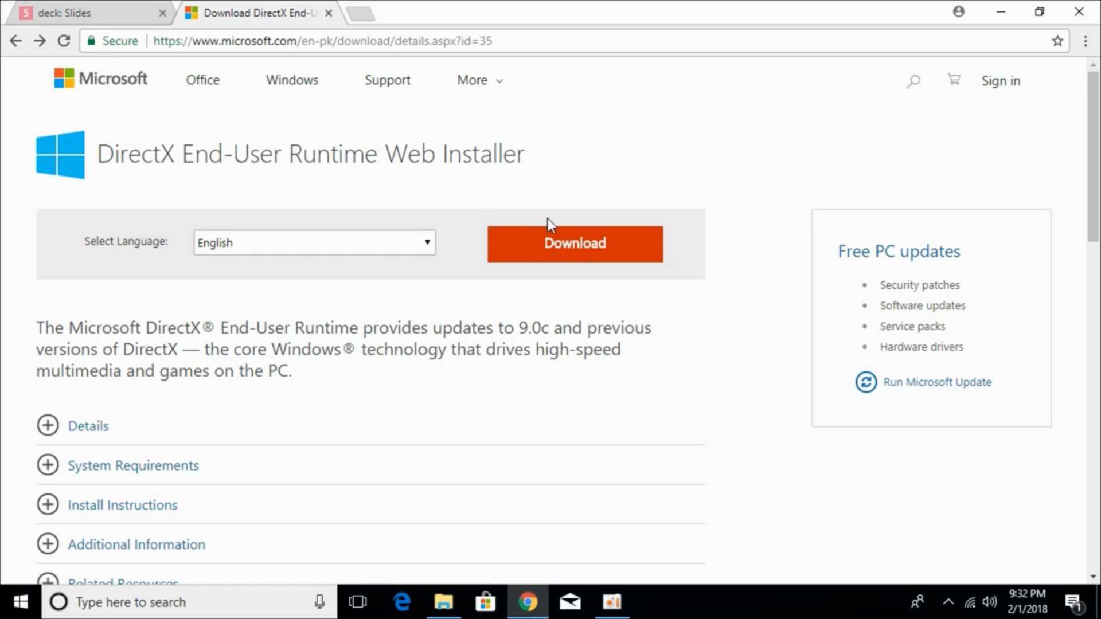
left_click(573, 243)
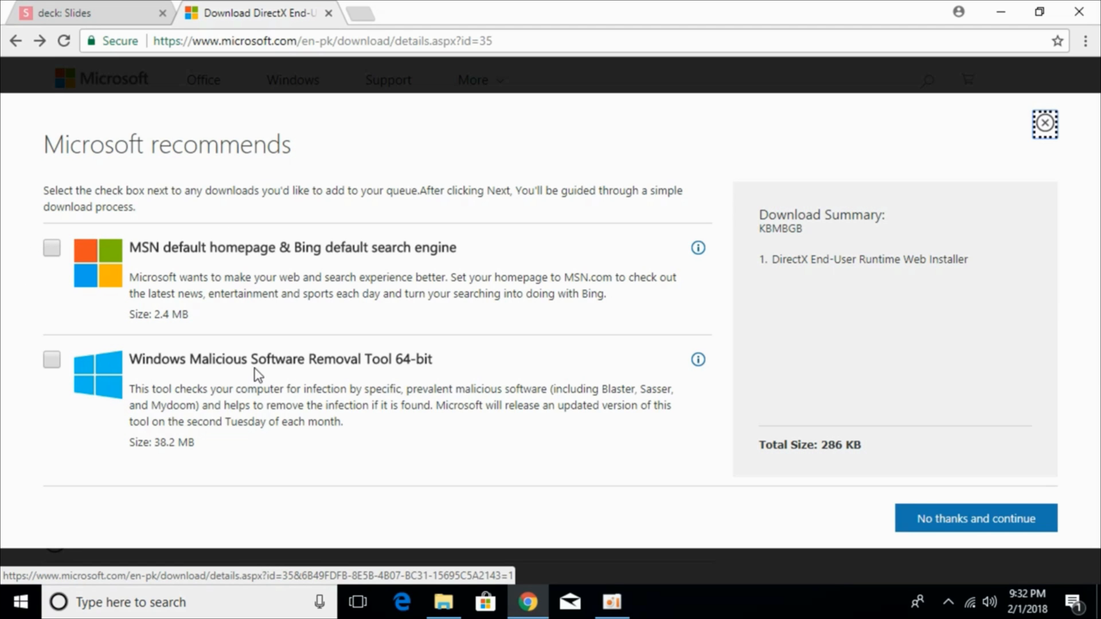
left_click(975, 520)
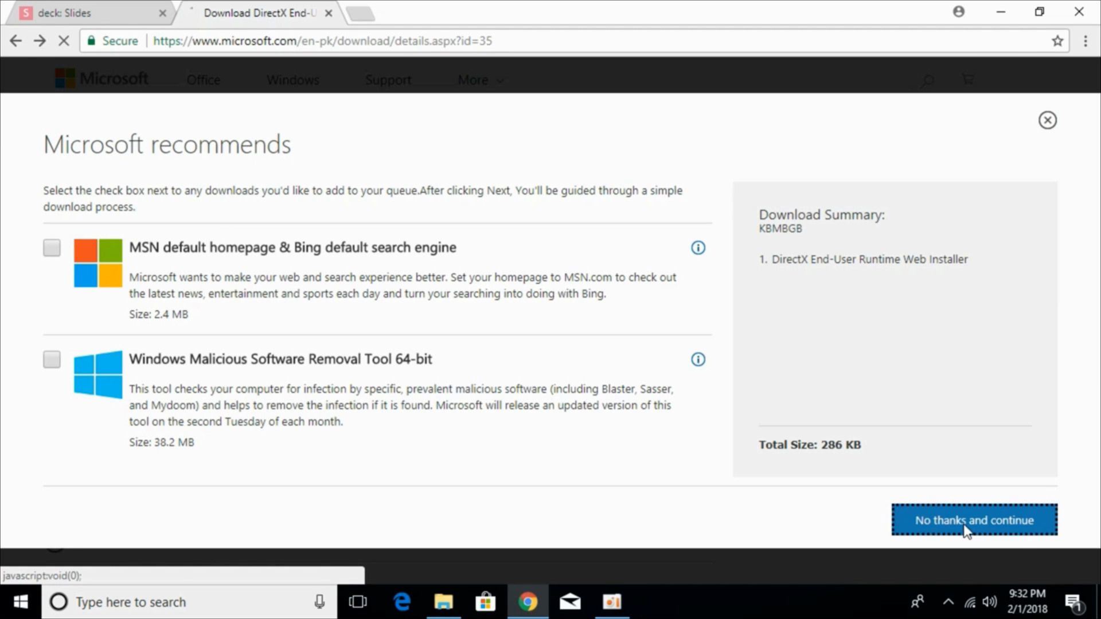
Download dxwebsetup.exe from the thank-you page via 'Click here'.
left_click(974, 521)
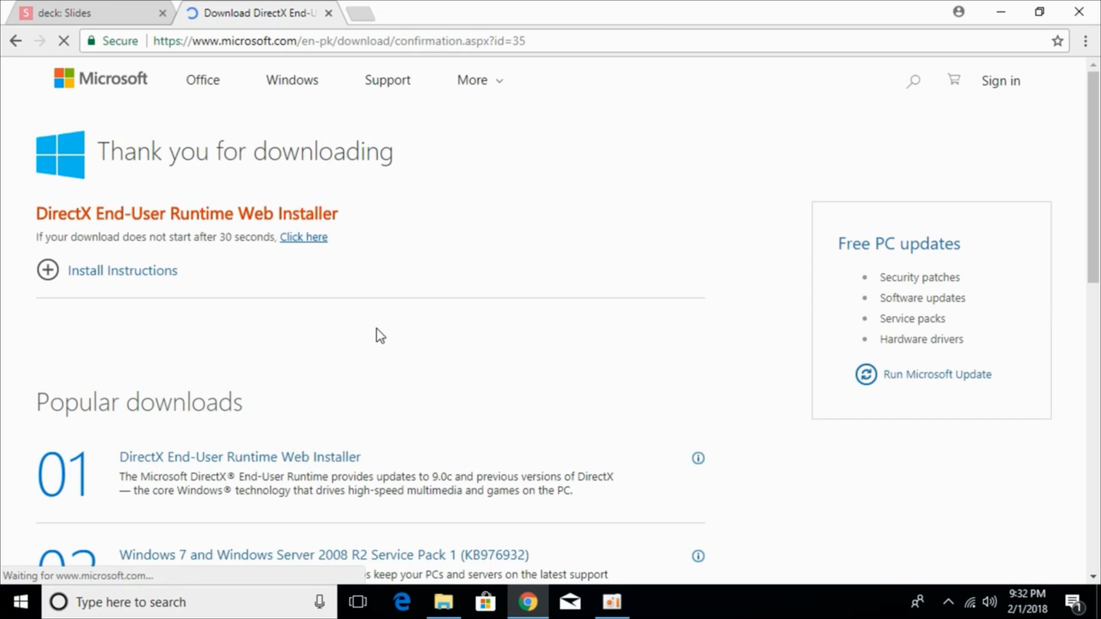
mouse_move(370, 287)
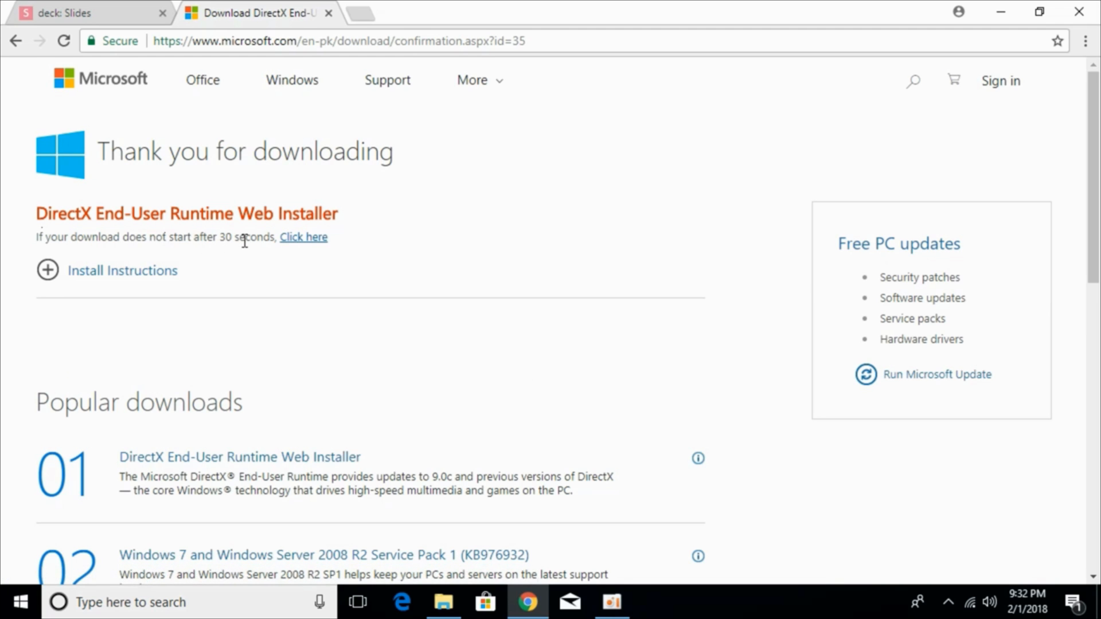
mouse_move(493, 232)
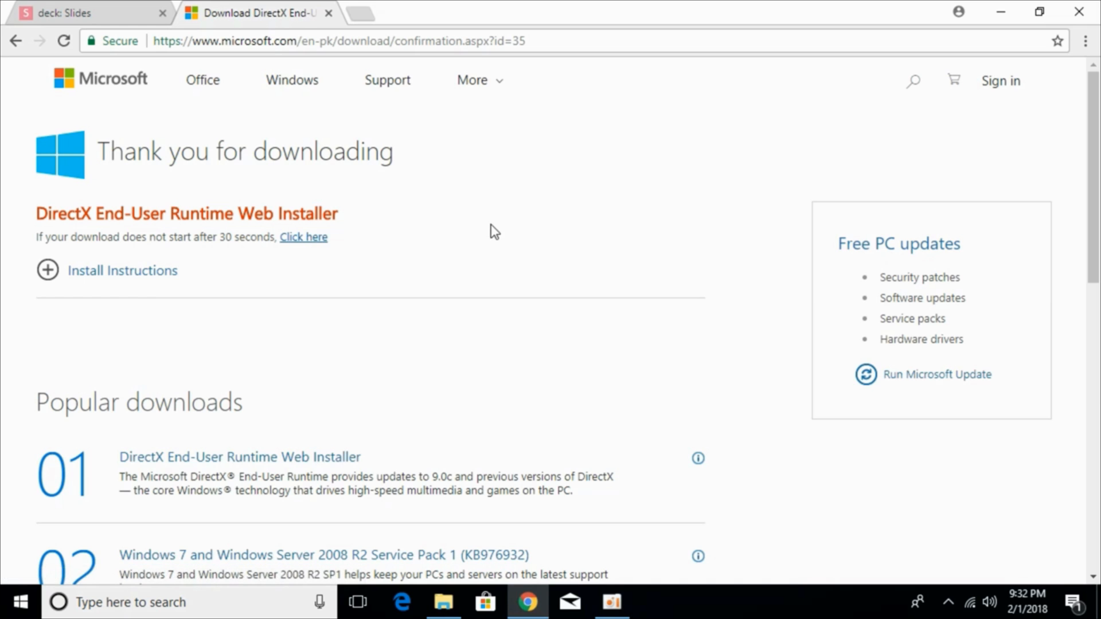
mouse_move(380, 242)
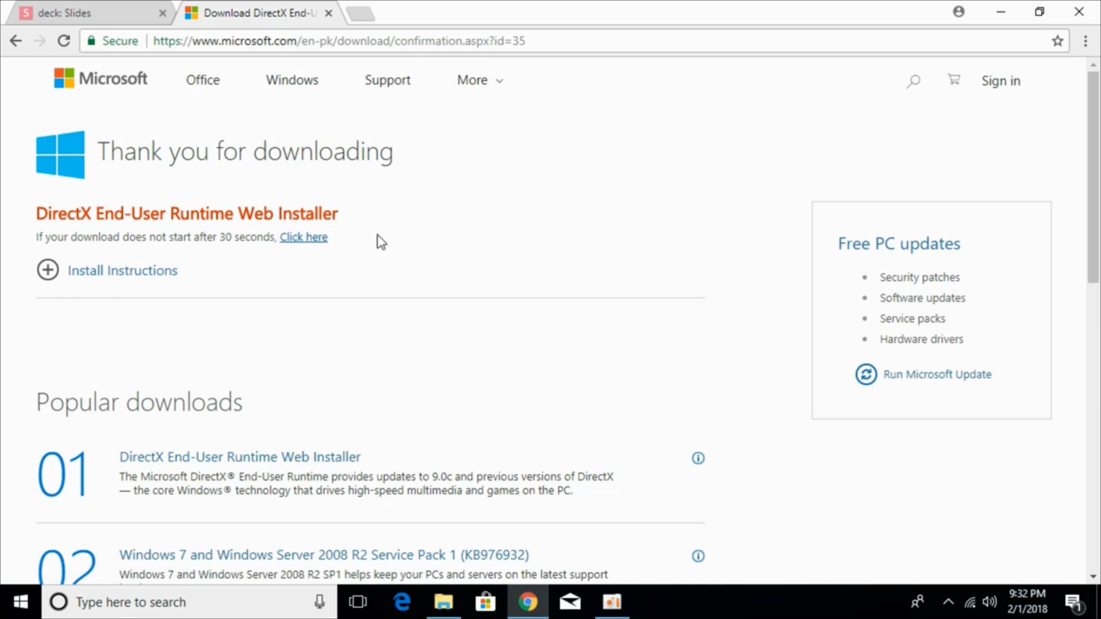
left_click(303, 238)
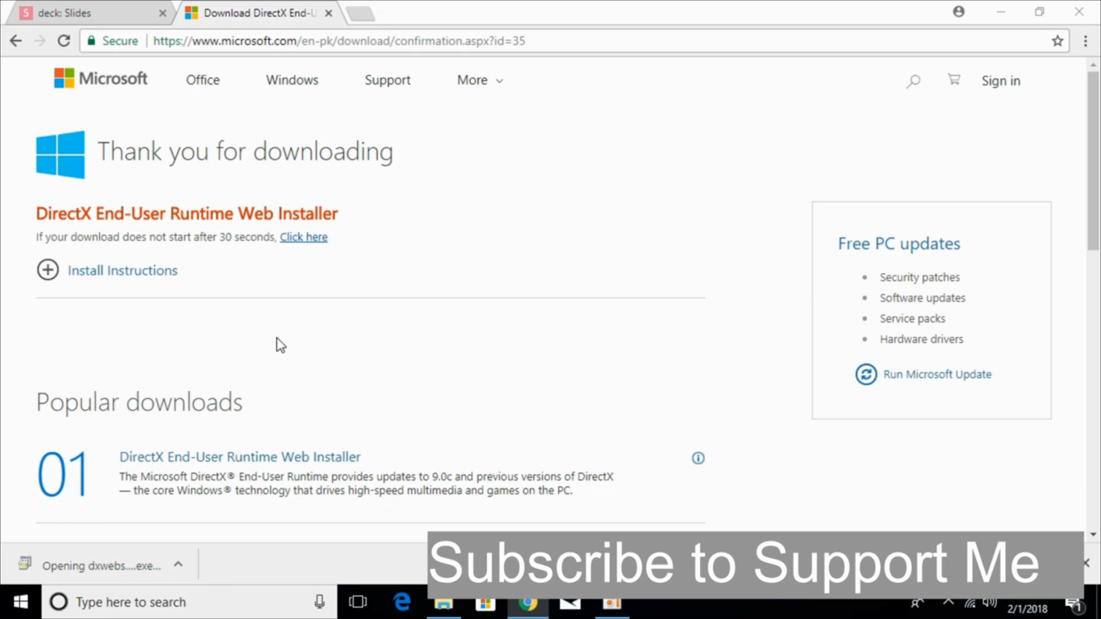
Launch dxwebsetup.exe, accept the license, decline the Bing Bar, reaching the 93.3 MB components step.
left_click(303, 236)
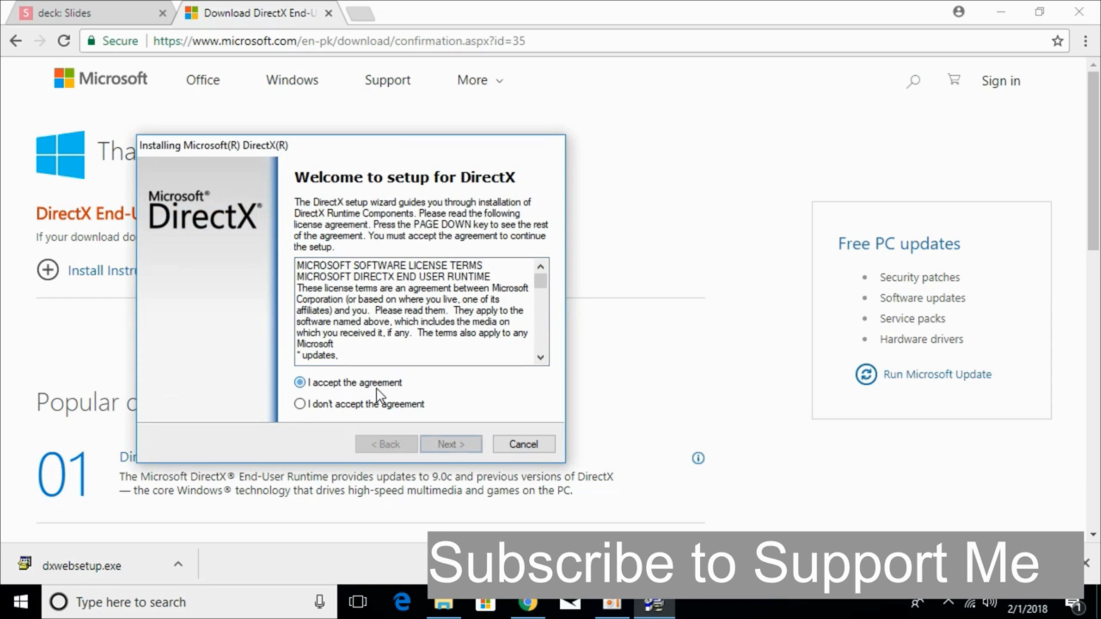
left_click(449, 444)
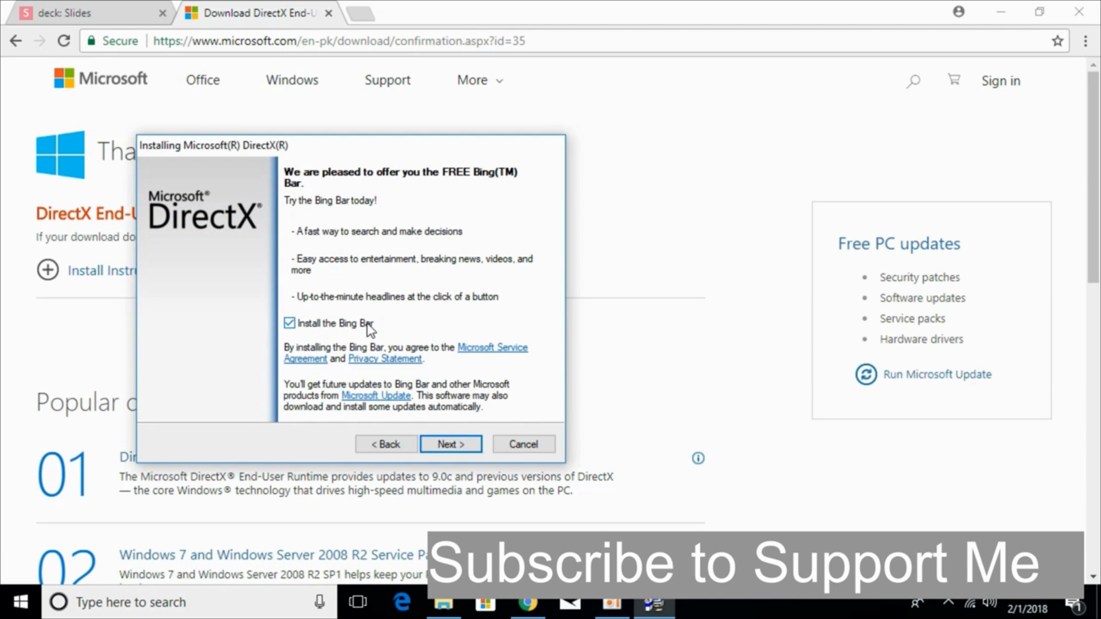
left_click(289, 323)
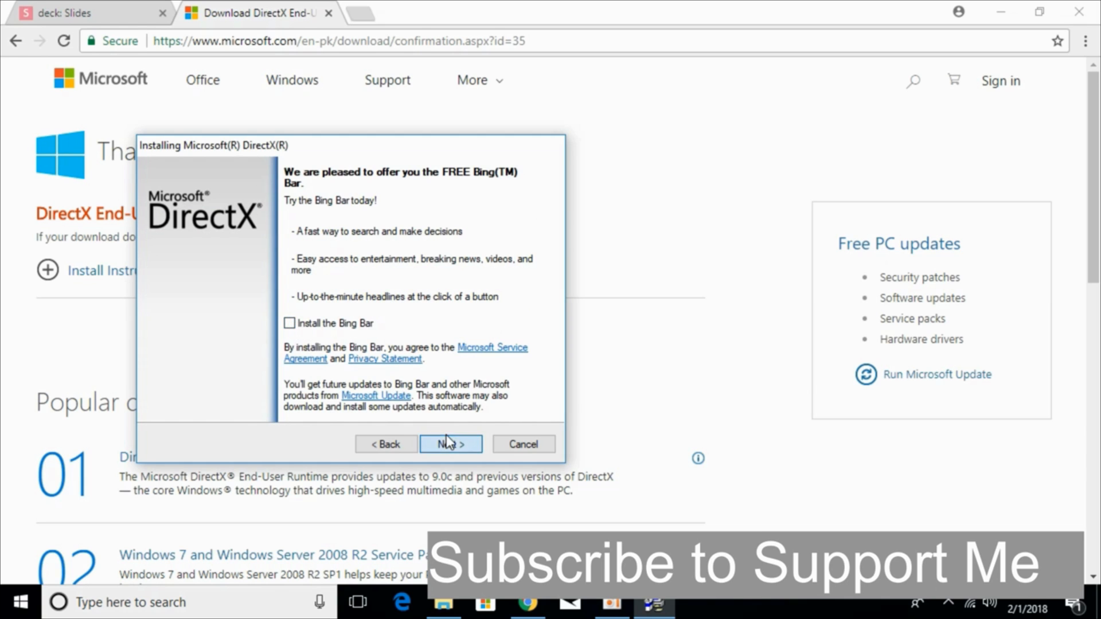
left_click(450, 444)
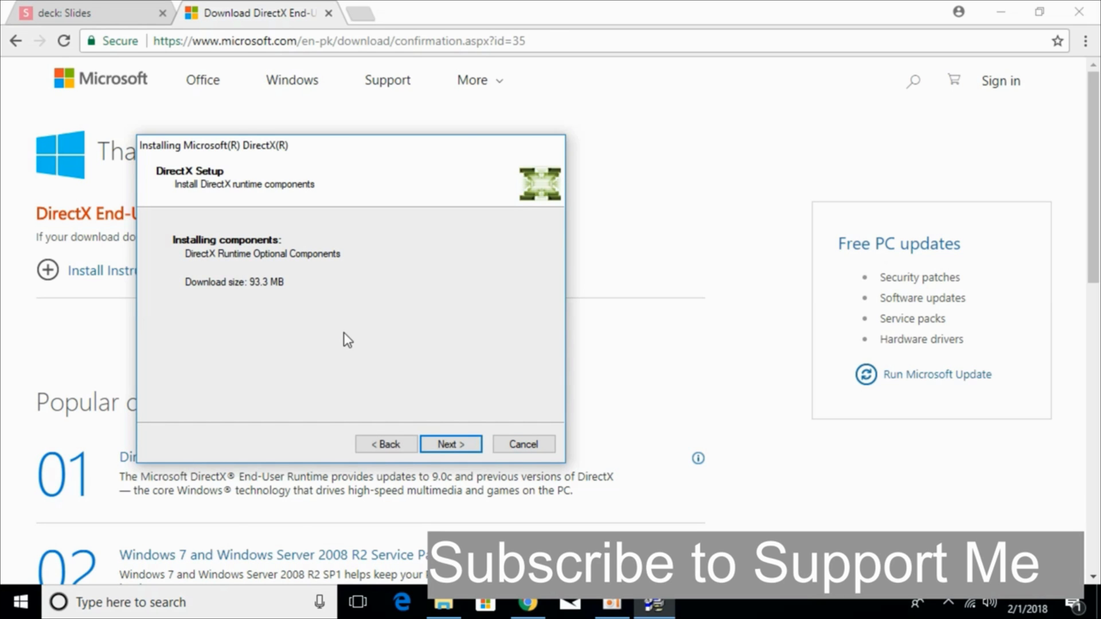
Show the Slides.com title slide about fixing d3dcompiler_43.dll, then return to the installer.
left_click(84, 12)
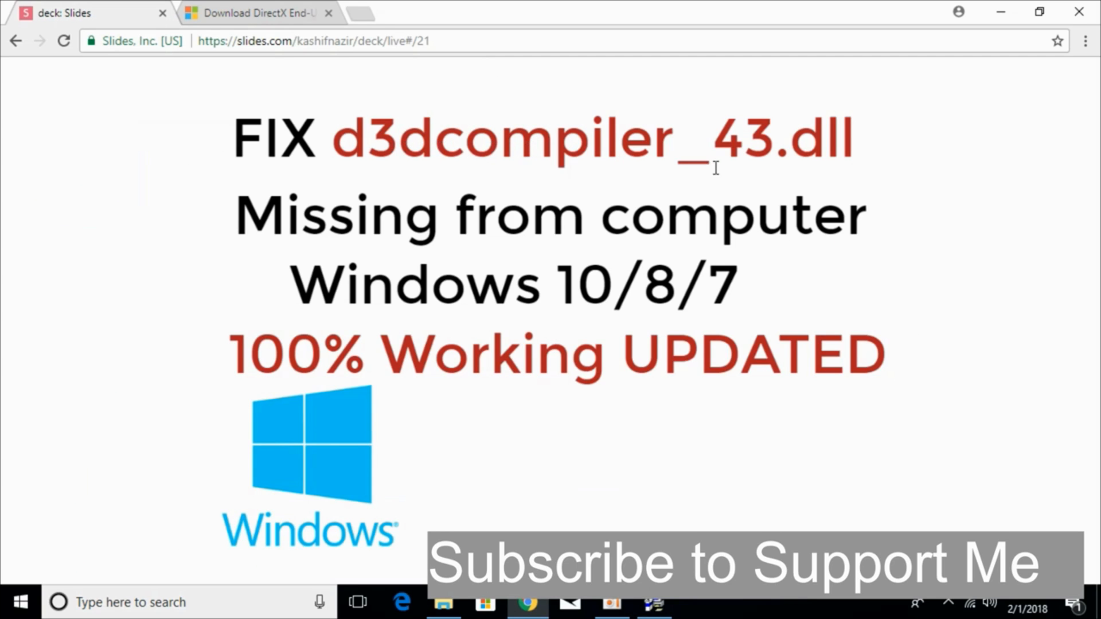
mouse_move(730, 226)
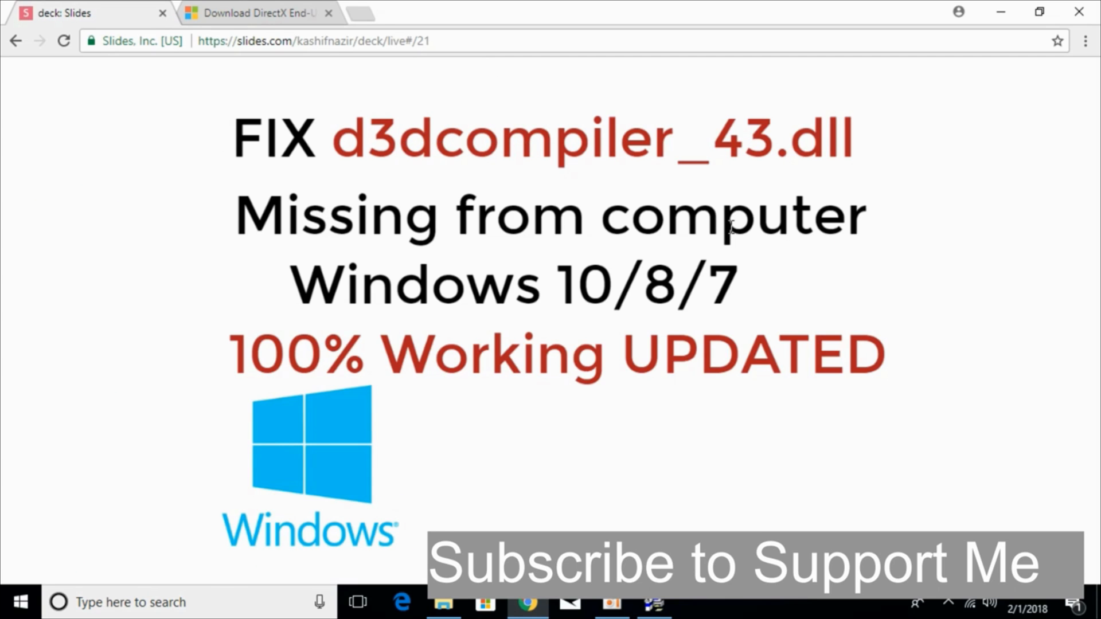
mouse_move(264, 112)
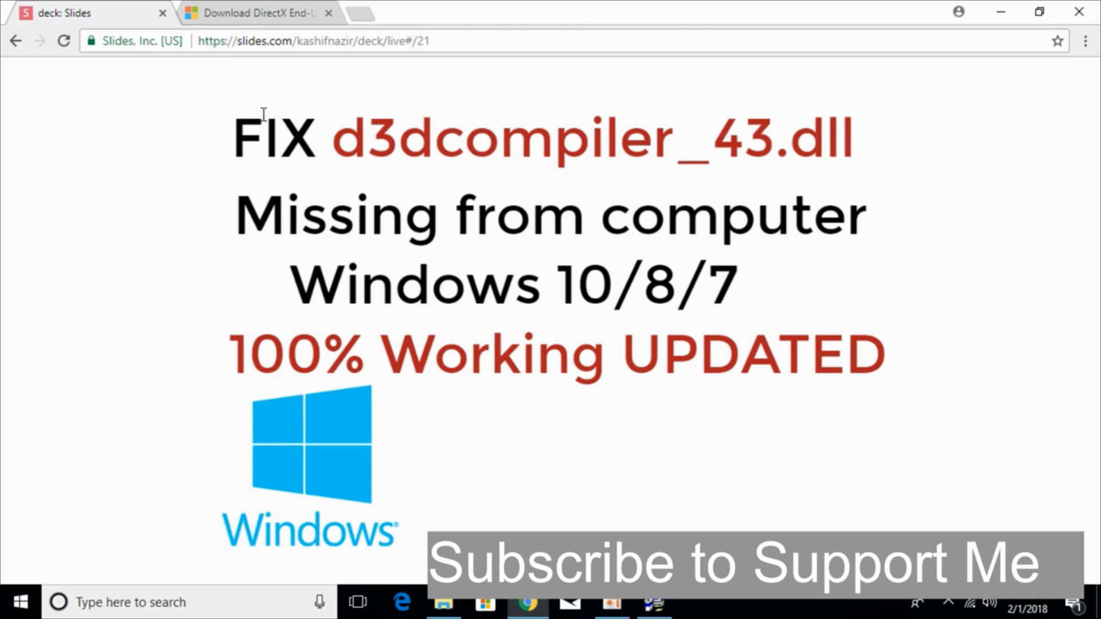
left_click(256, 13)
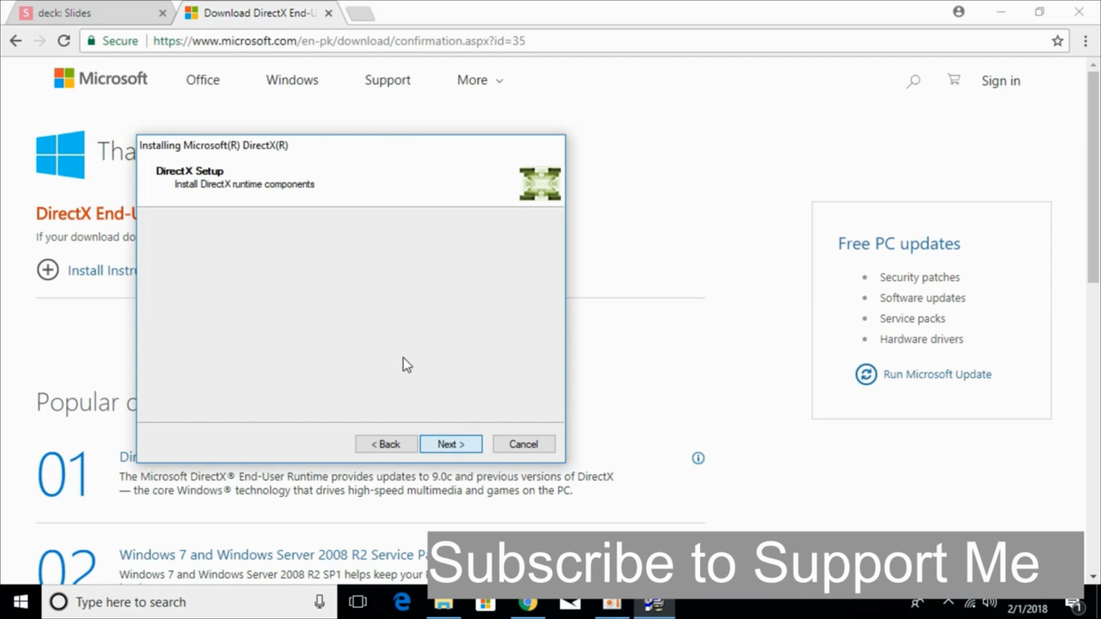
mouse_move(406, 378)
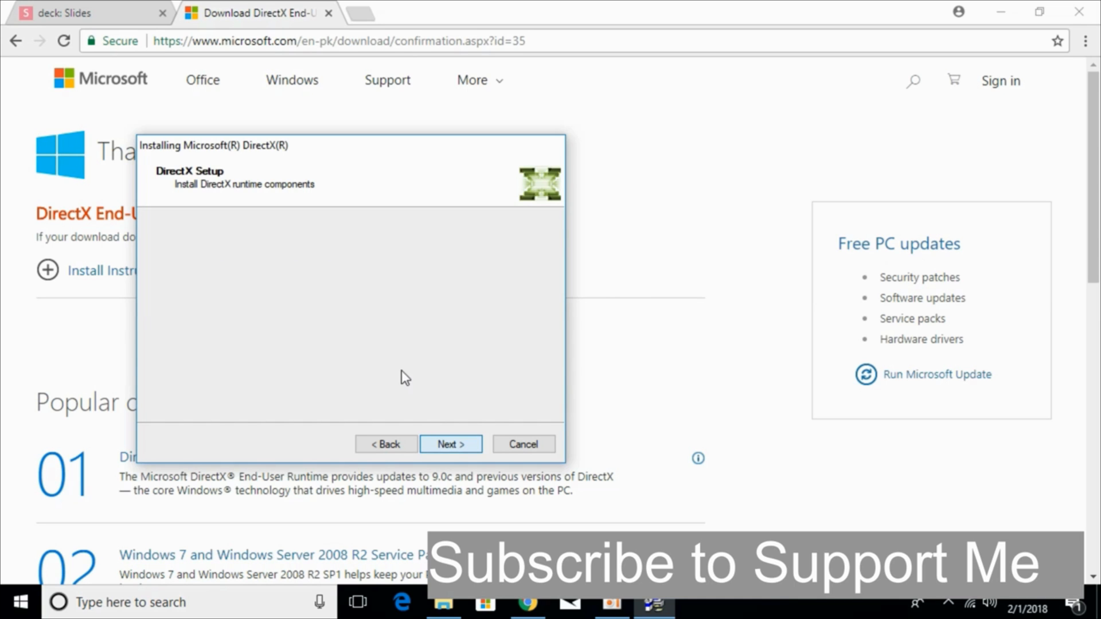
mouse_move(379, 348)
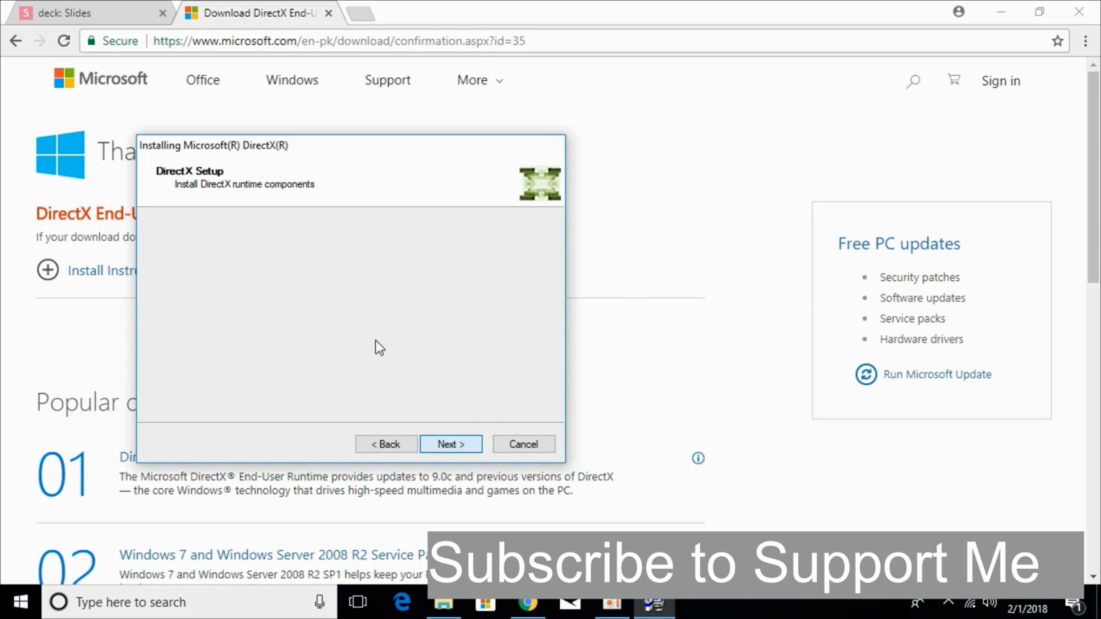
Begin downloading and installing the DirectX runtime components.
left_click(449, 444)
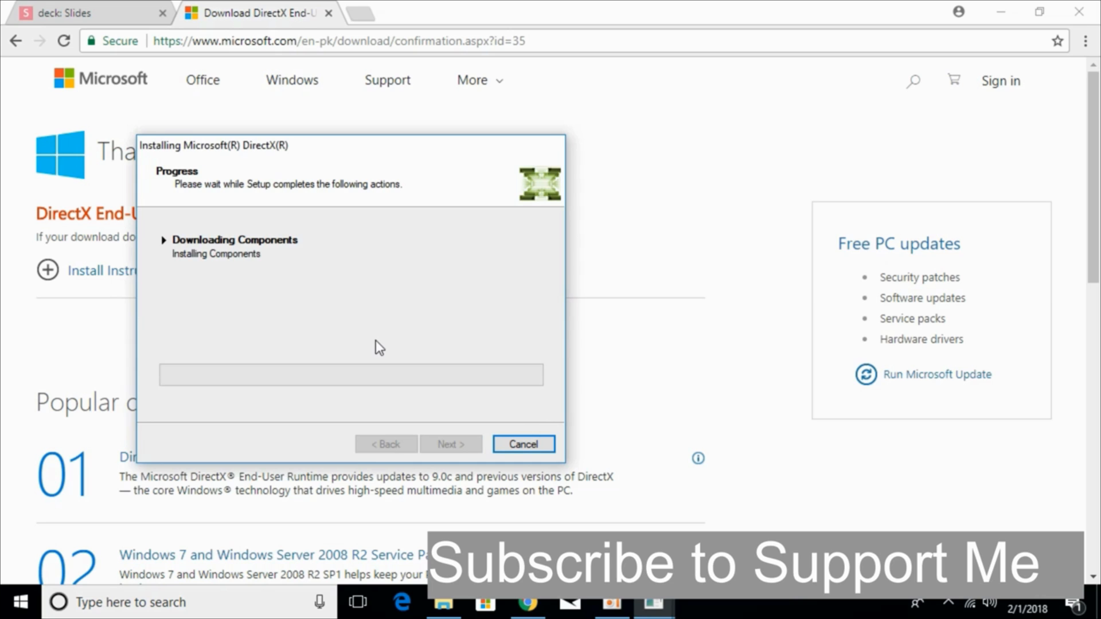